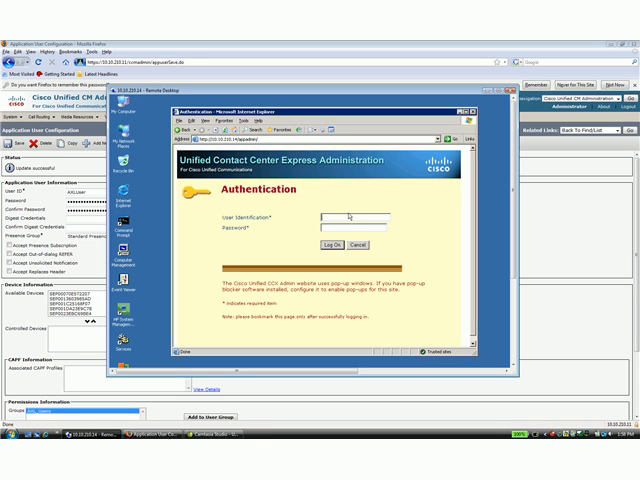
# Step: Log on to CCX Administration with the 'Admin' administrator account
pyautogui.write('Administrator')
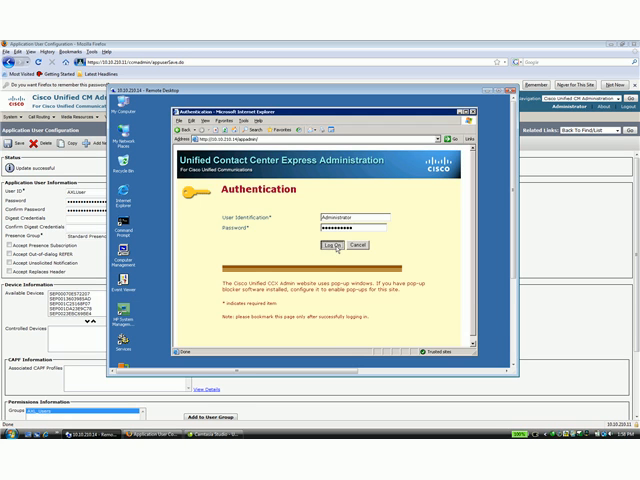
pyautogui.click(320, 244)
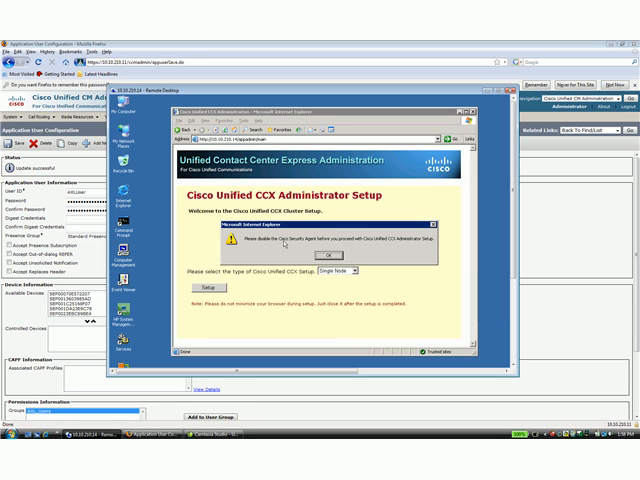
pyautogui.moveTo(392, 292)
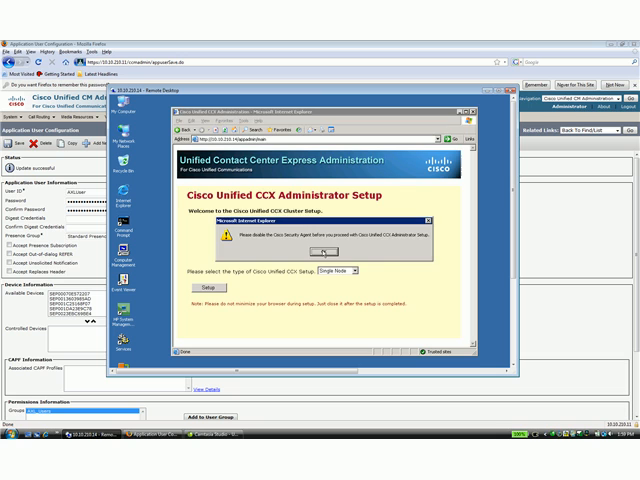
# Step: Acknowledge the setup notice and choose the node's cluster setup type instead of Single Node
pyautogui.click(322, 250)
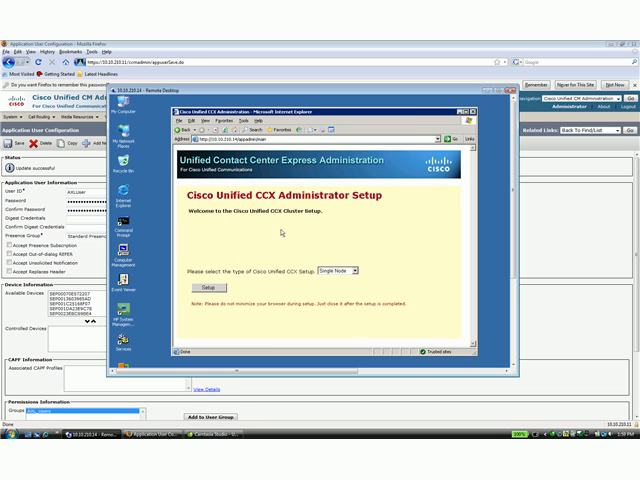
pyautogui.moveTo(372, 258)
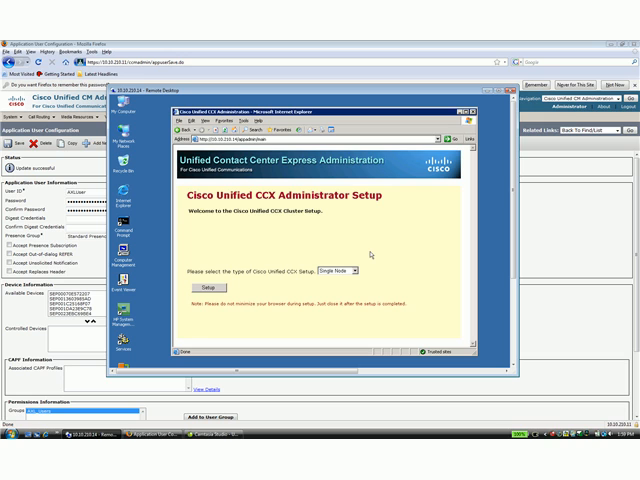
pyautogui.click(352, 270)
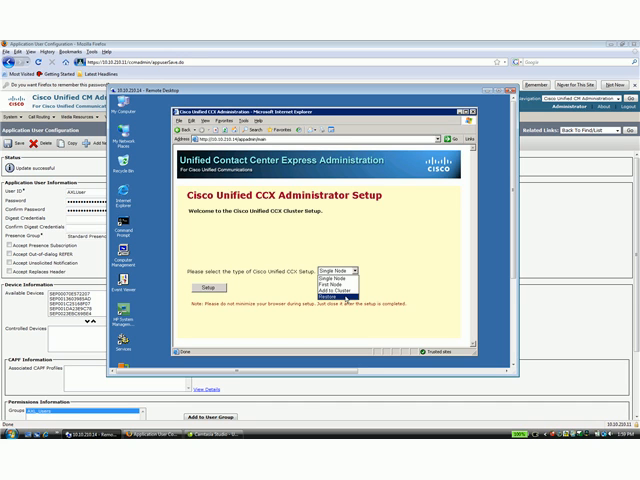
pyautogui.click(336, 272)
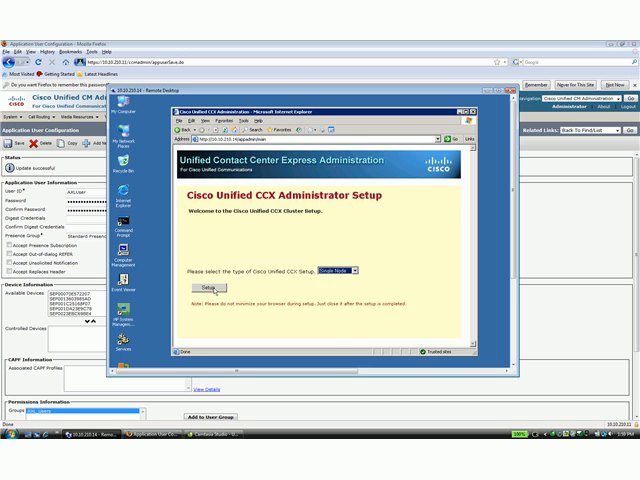
# Step: Start setup for the chosen node type and reach Unified CM Configuration with AXL details filled
pyautogui.click(208, 288)
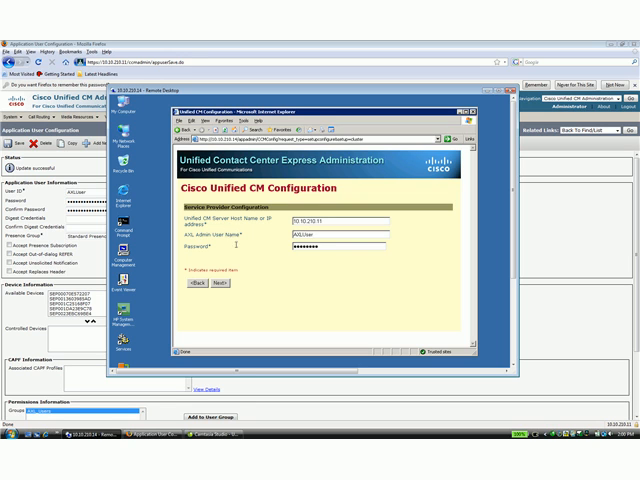
pyautogui.moveTo(410, 68)
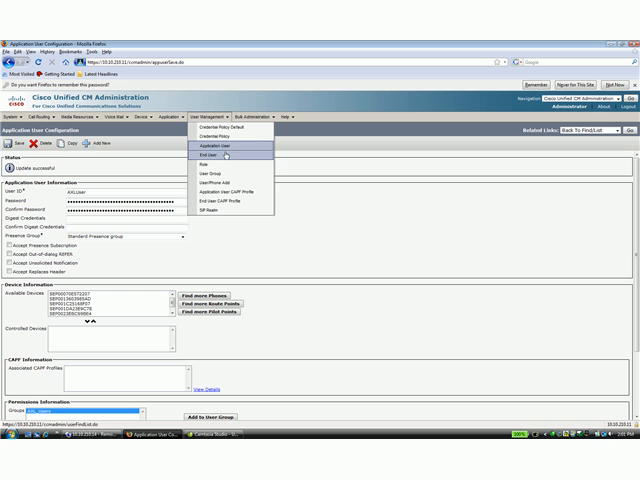
# Step: Create a new user group and go to its role assignment for Standard AXL API Access
pyautogui.click(210, 178)
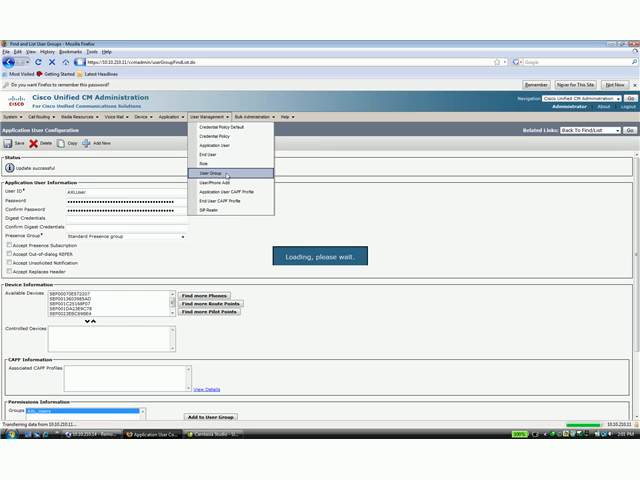
pyautogui.click(200, 176)
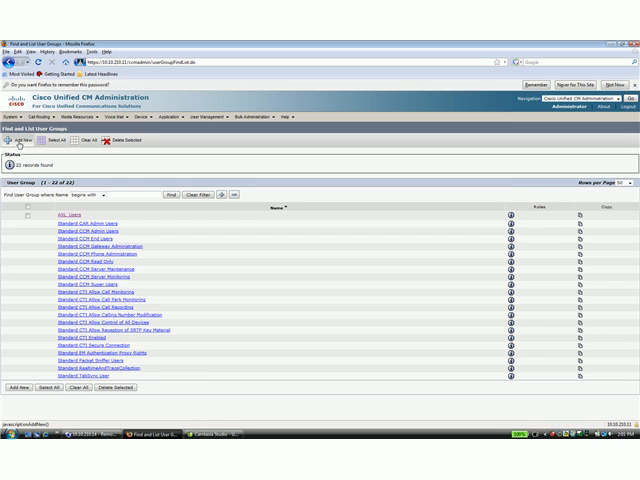
pyautogui.click(72, 218)
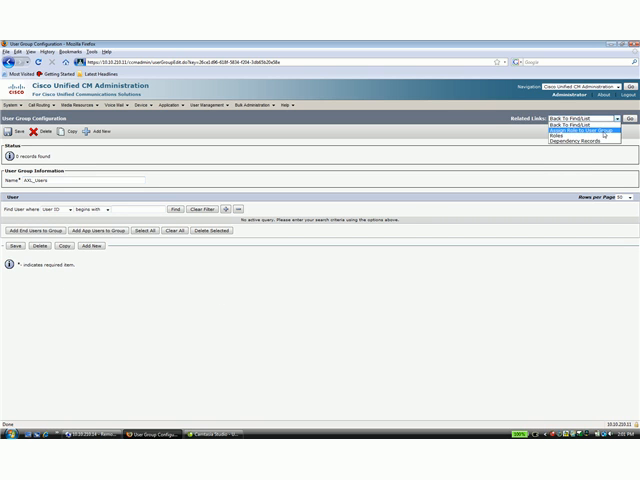
pyautogui.click(592, 132)
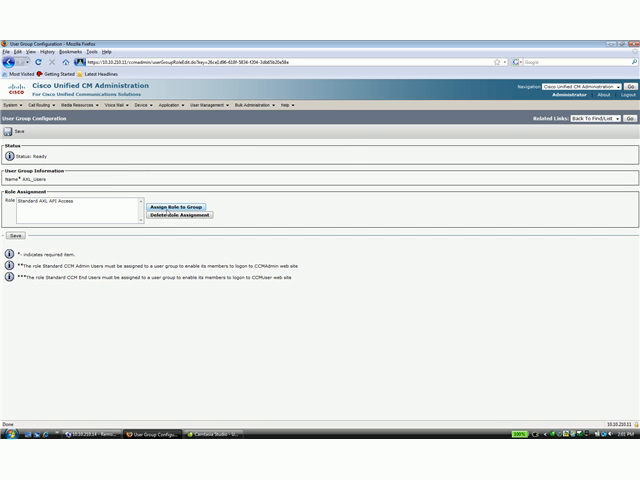
pyautogui.click(172, 204)
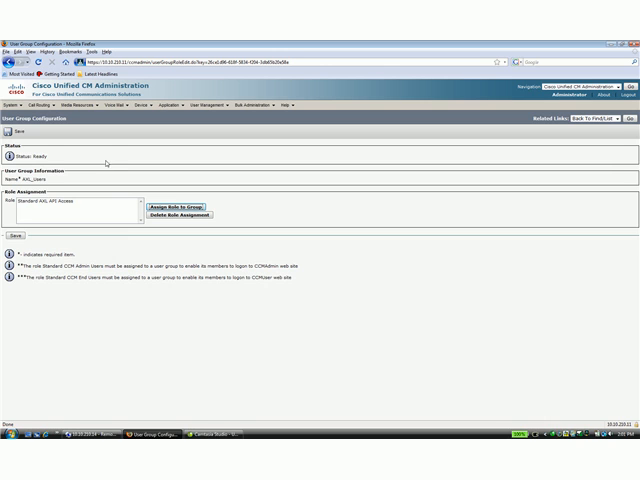
pyautogui.moveTo(104, 162)
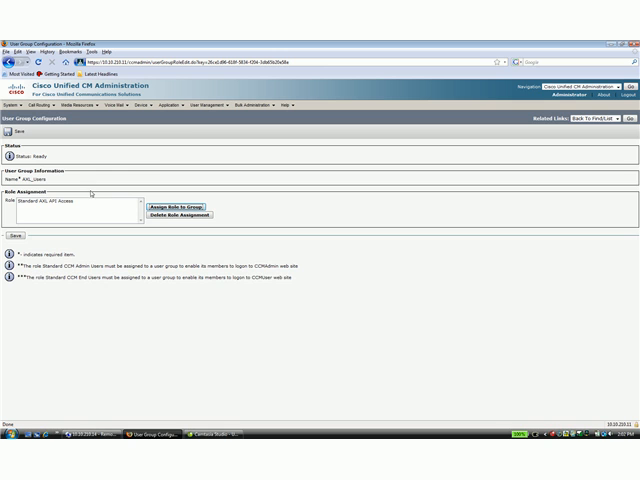
pyautogui.moveTo(196, 144)
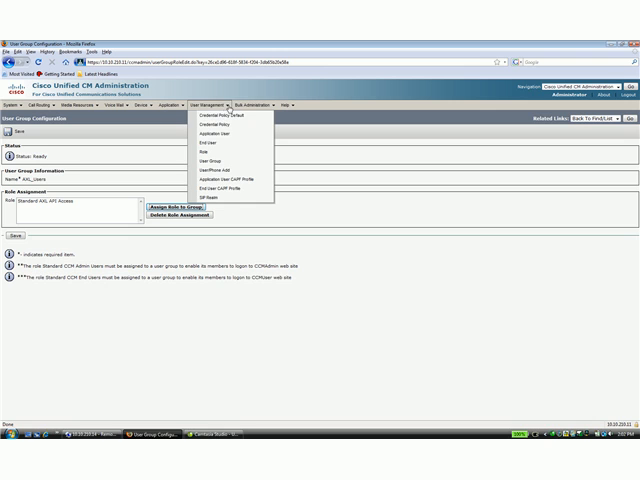
pyautogui.moveTo(220, 132)
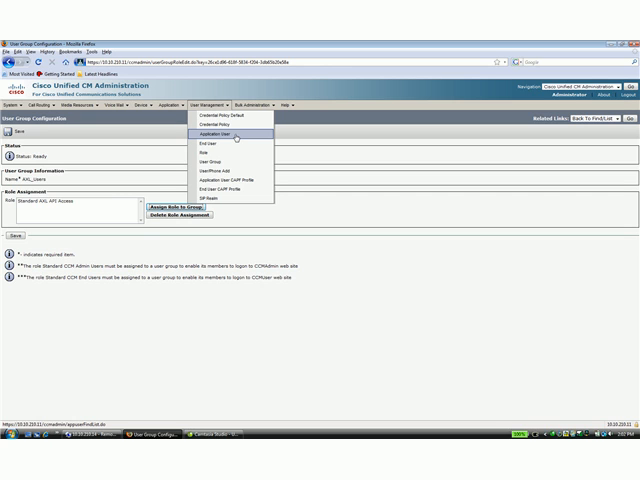
pyautogui.moveTo(204, 152)
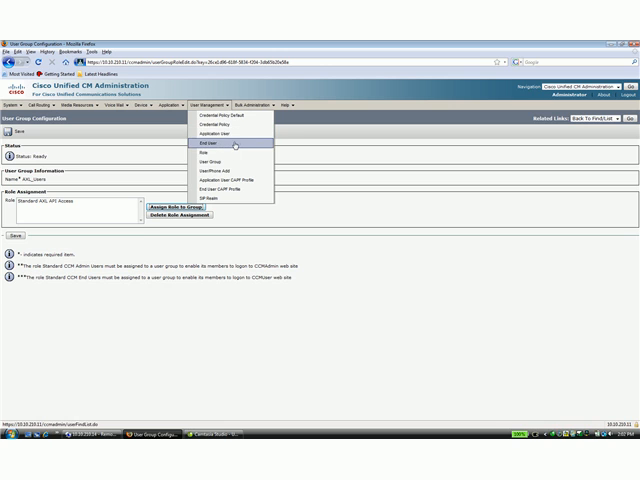
pyautogui.moveTo(216, 132)
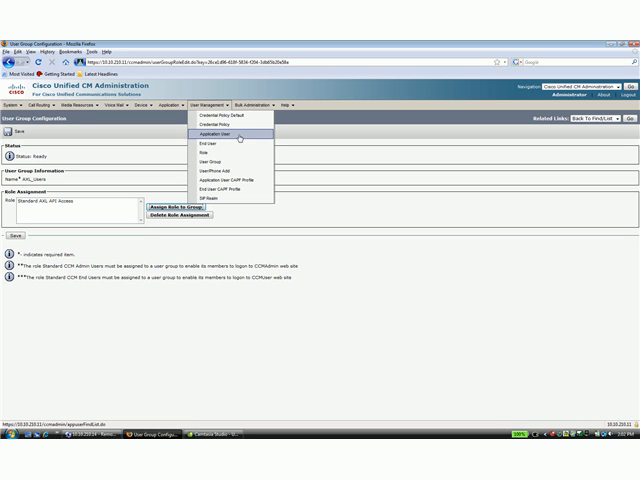
# Step: Find the application users and open the AXL user's configuration page
pyautogui.click(222, 132)
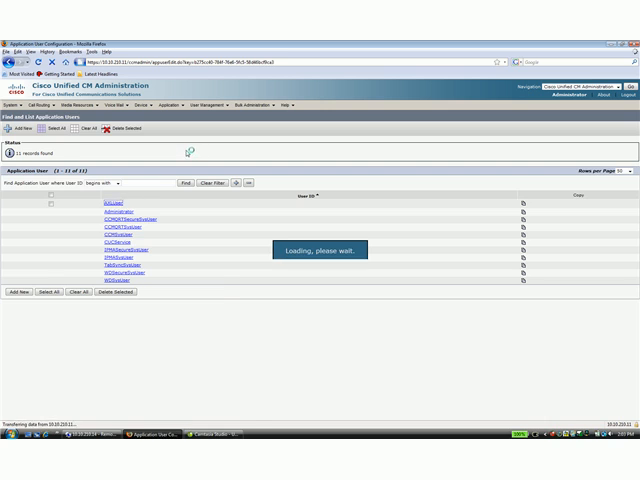
pyautogui.click(82, 208)
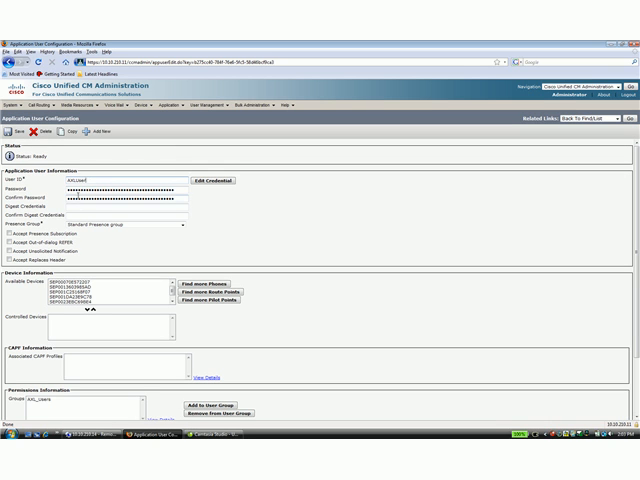
# Step: Confirm the AXL user group under Permissions Information and close the group search window
pyautogui.scroll(-3)
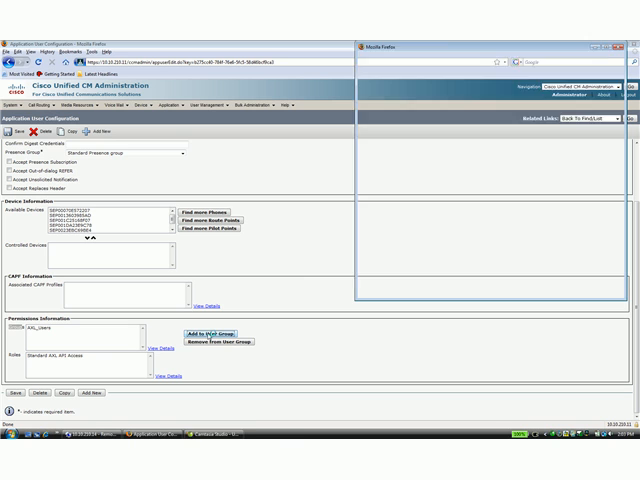
pyautogui.click(208, 332)
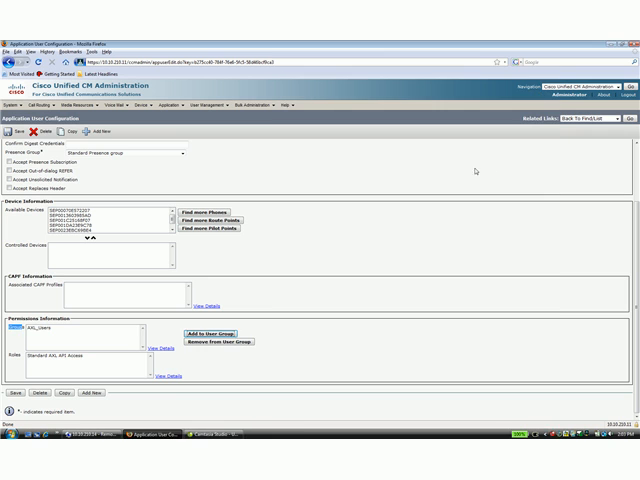
pyautogui.moveTo(388, 252)
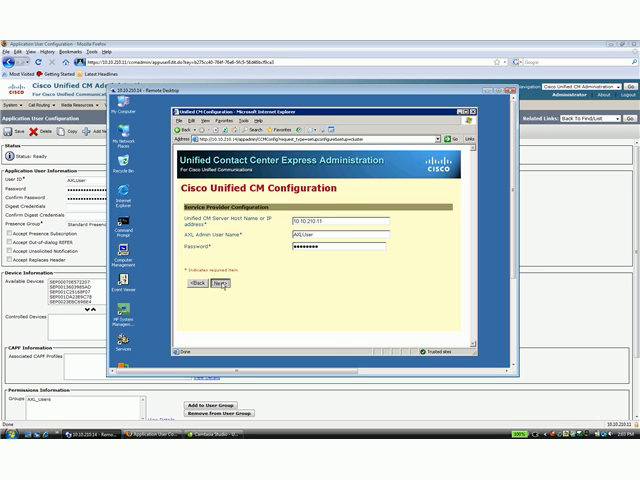
# Step: Submit the Unified CM server and AXL credentials, reaching License Information to choose a file
pyautogui.click(224, 288)
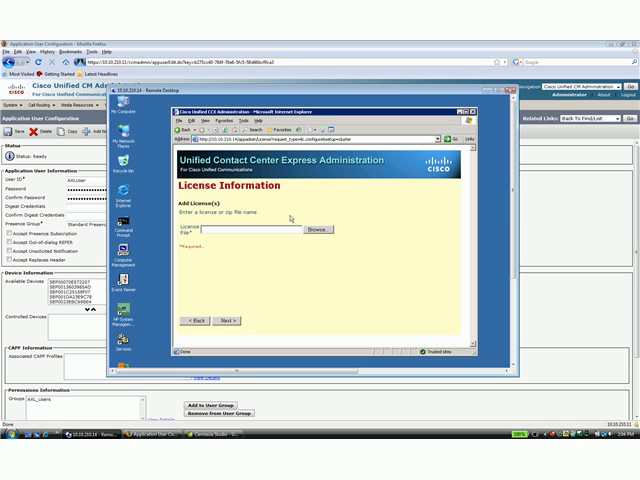
pyautogui.click(318, 228)
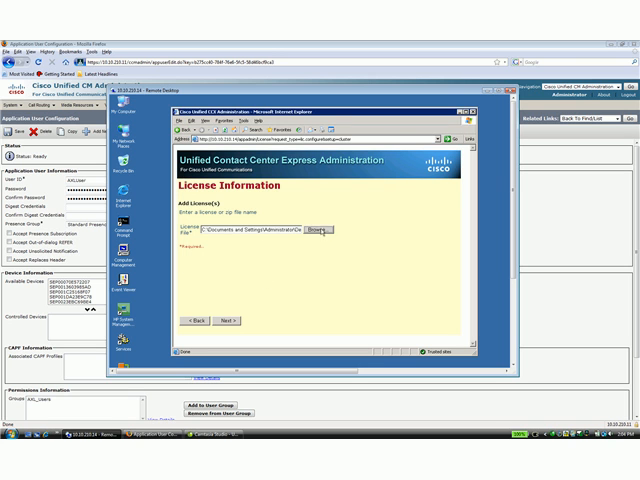
# Step: Upload the selected license file and continue past System Components Activation completed
pyautogui.click(328, 230)
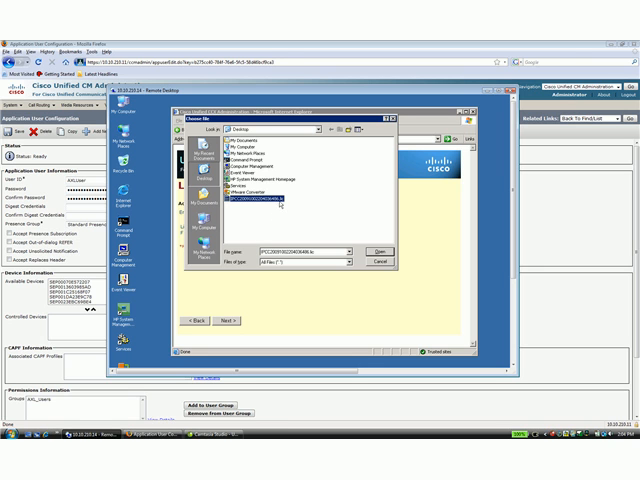
pyautogui.click(376, 250)
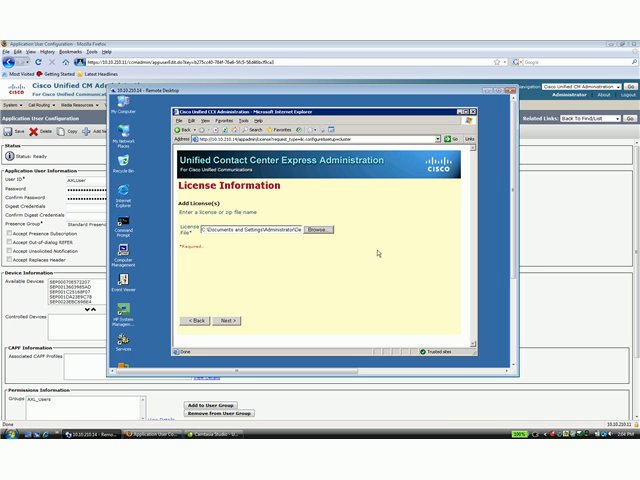
pyautogui.click(234, 320)
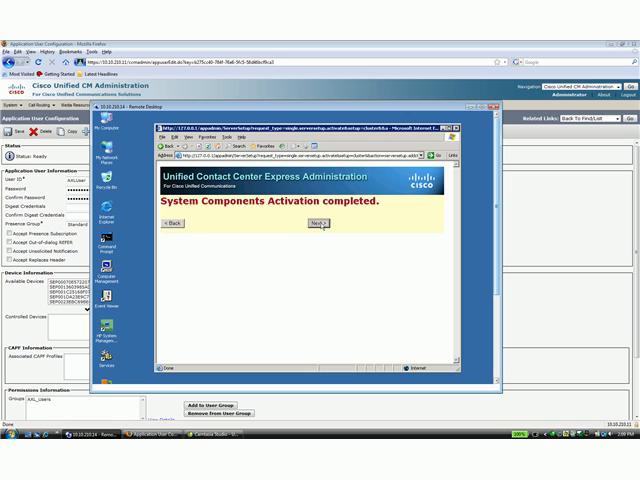
pyautogui.click(324, 224)
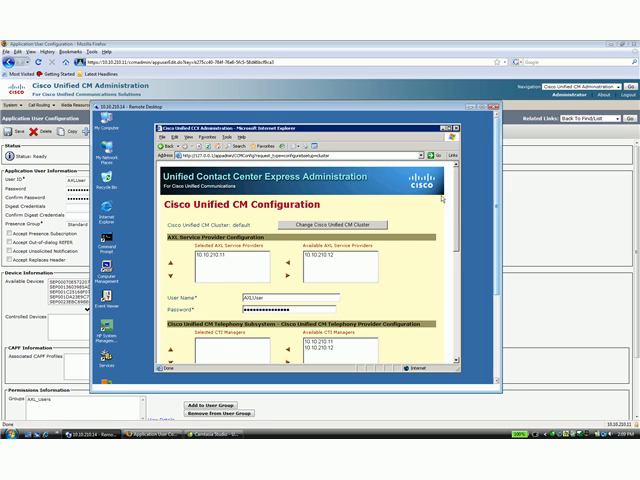
# Step: Move the available Unified CM server into Selected AXL Service Providers
pyautogui.scroll(-3)
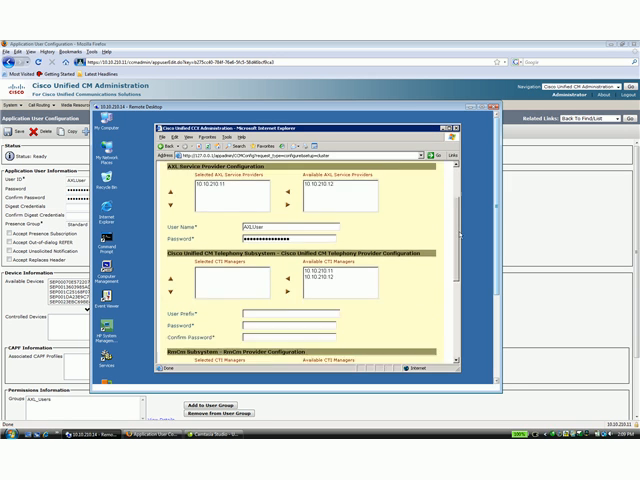
pyautogui.scroll(3)
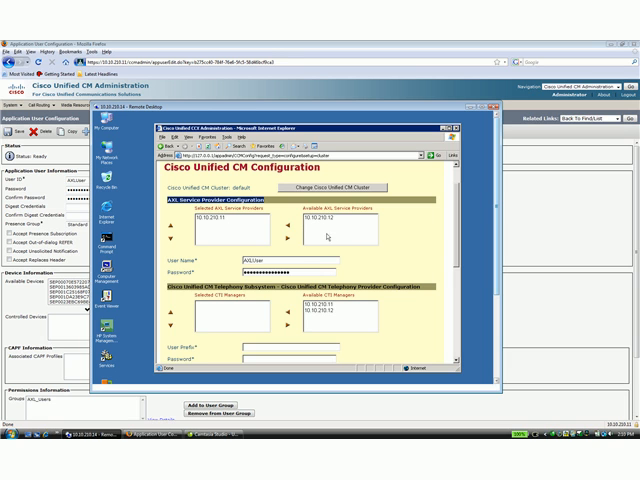
pyautogui.moveTo(326, 236)
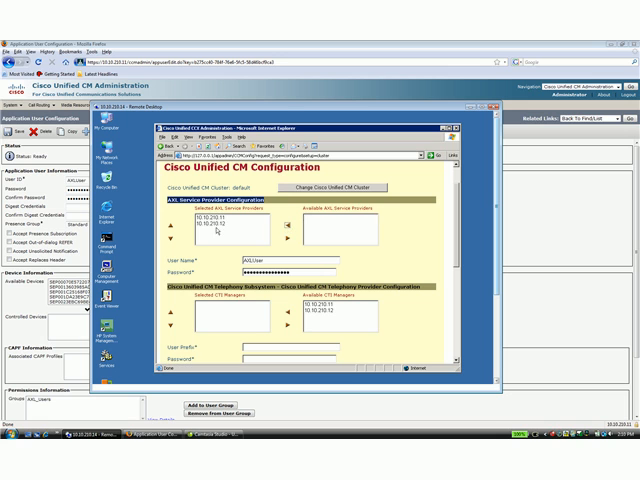
pyautogui.click(282, 228)
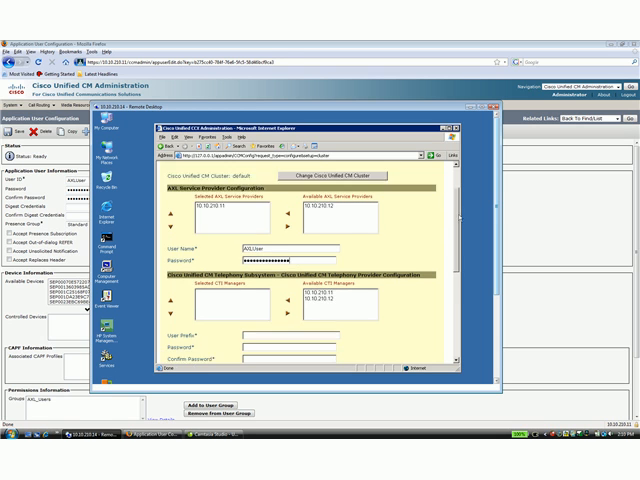
# Step: Move the available Unified CM servers into the Selected CM Telephony providers list
pyautogui.scroll(-3)
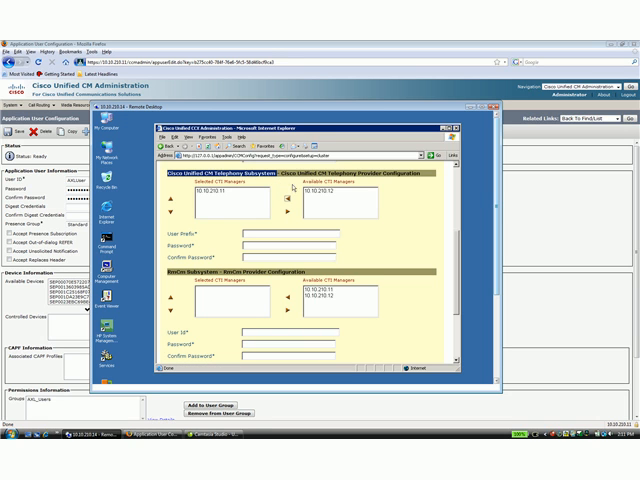
pyautogui.click(284, 204)
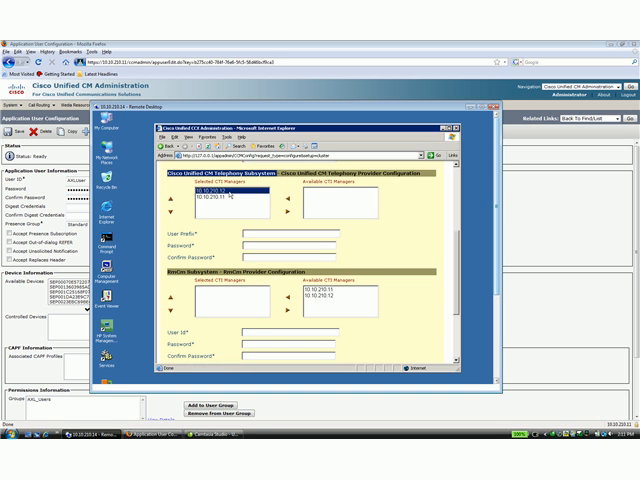
pyautogui.click(224, 192)
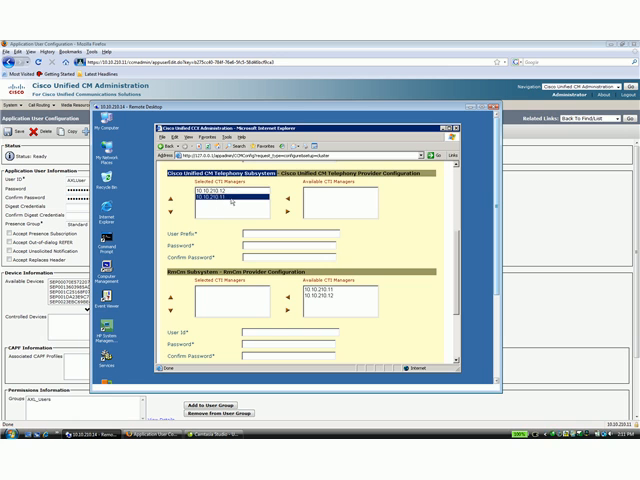
pyautogui.click(220, 188)
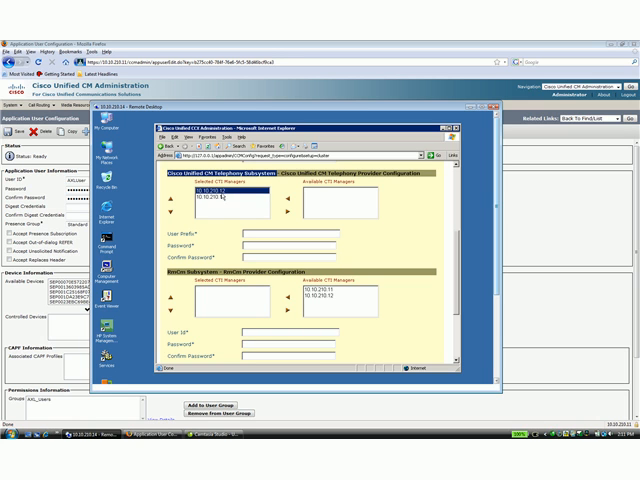
pyautogui.click(200, 200)
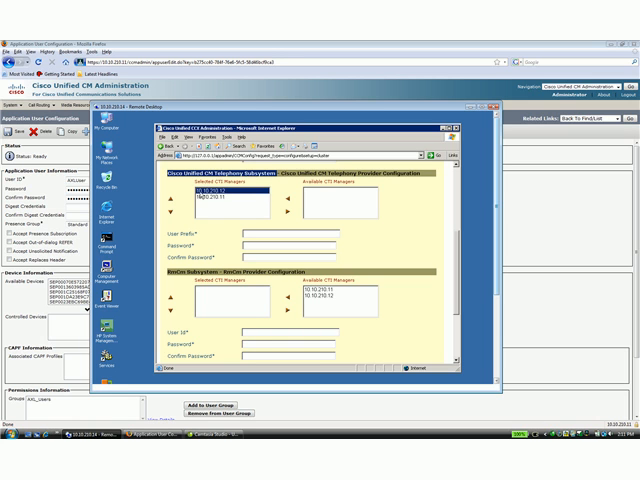